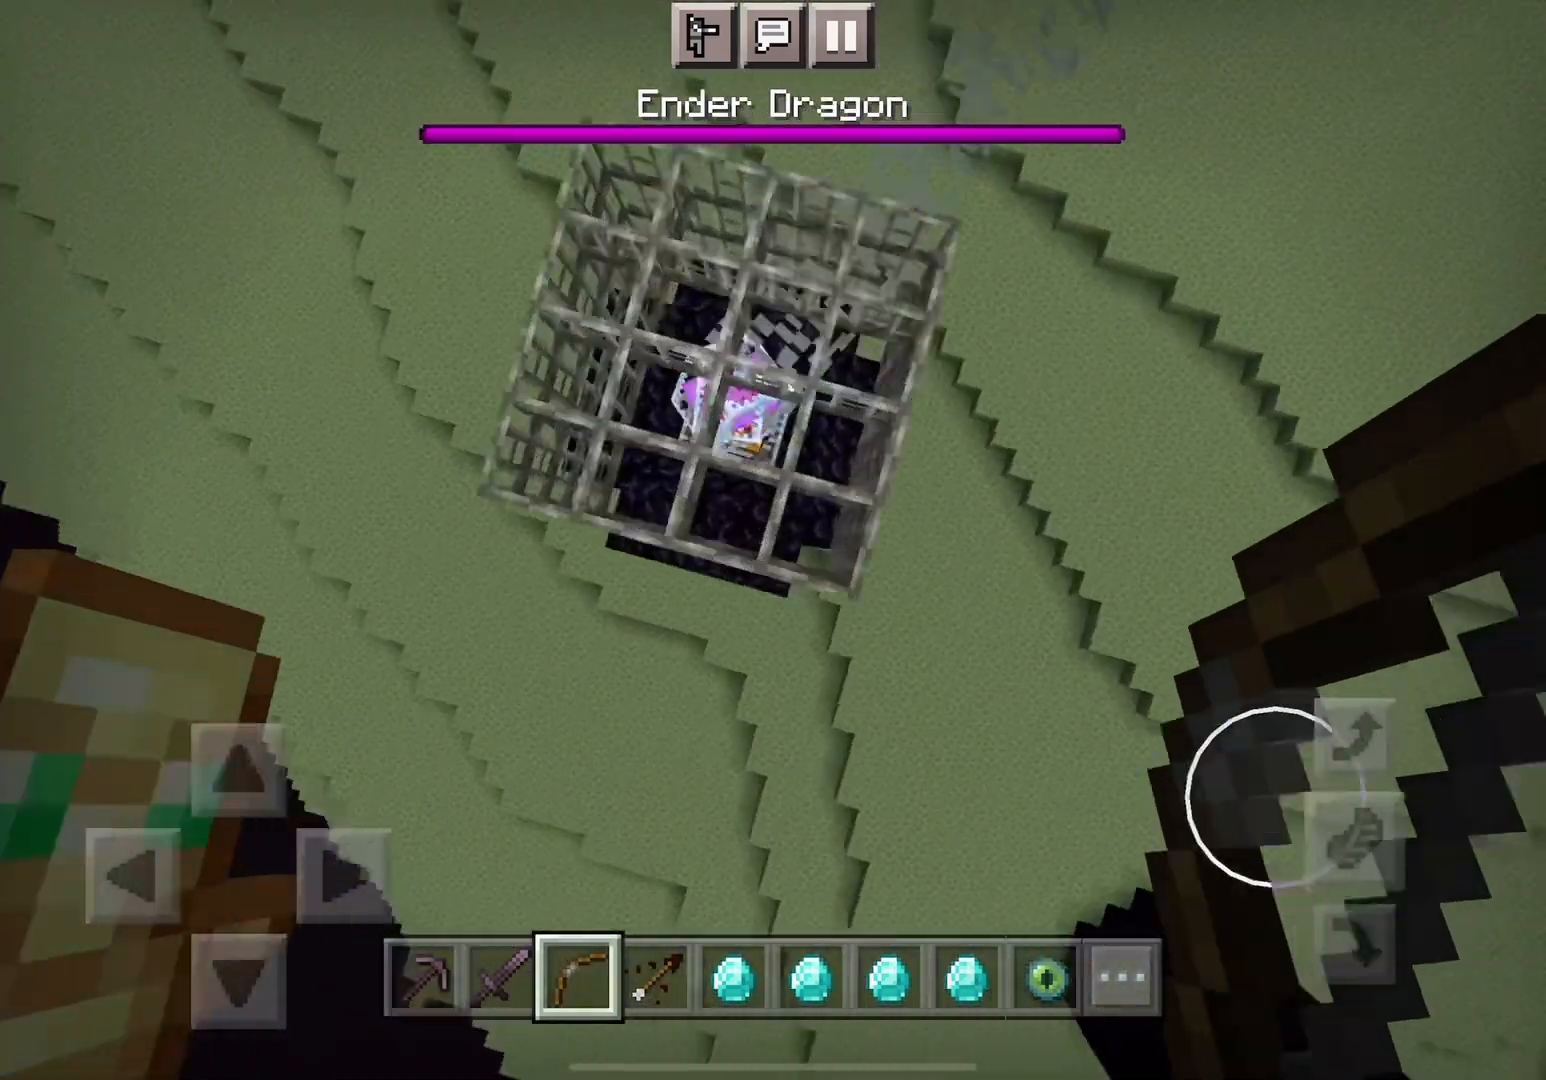
Shoot arrows at the caged end crystal overhead and then at the Ender Dragon.
left_click(427, 985)
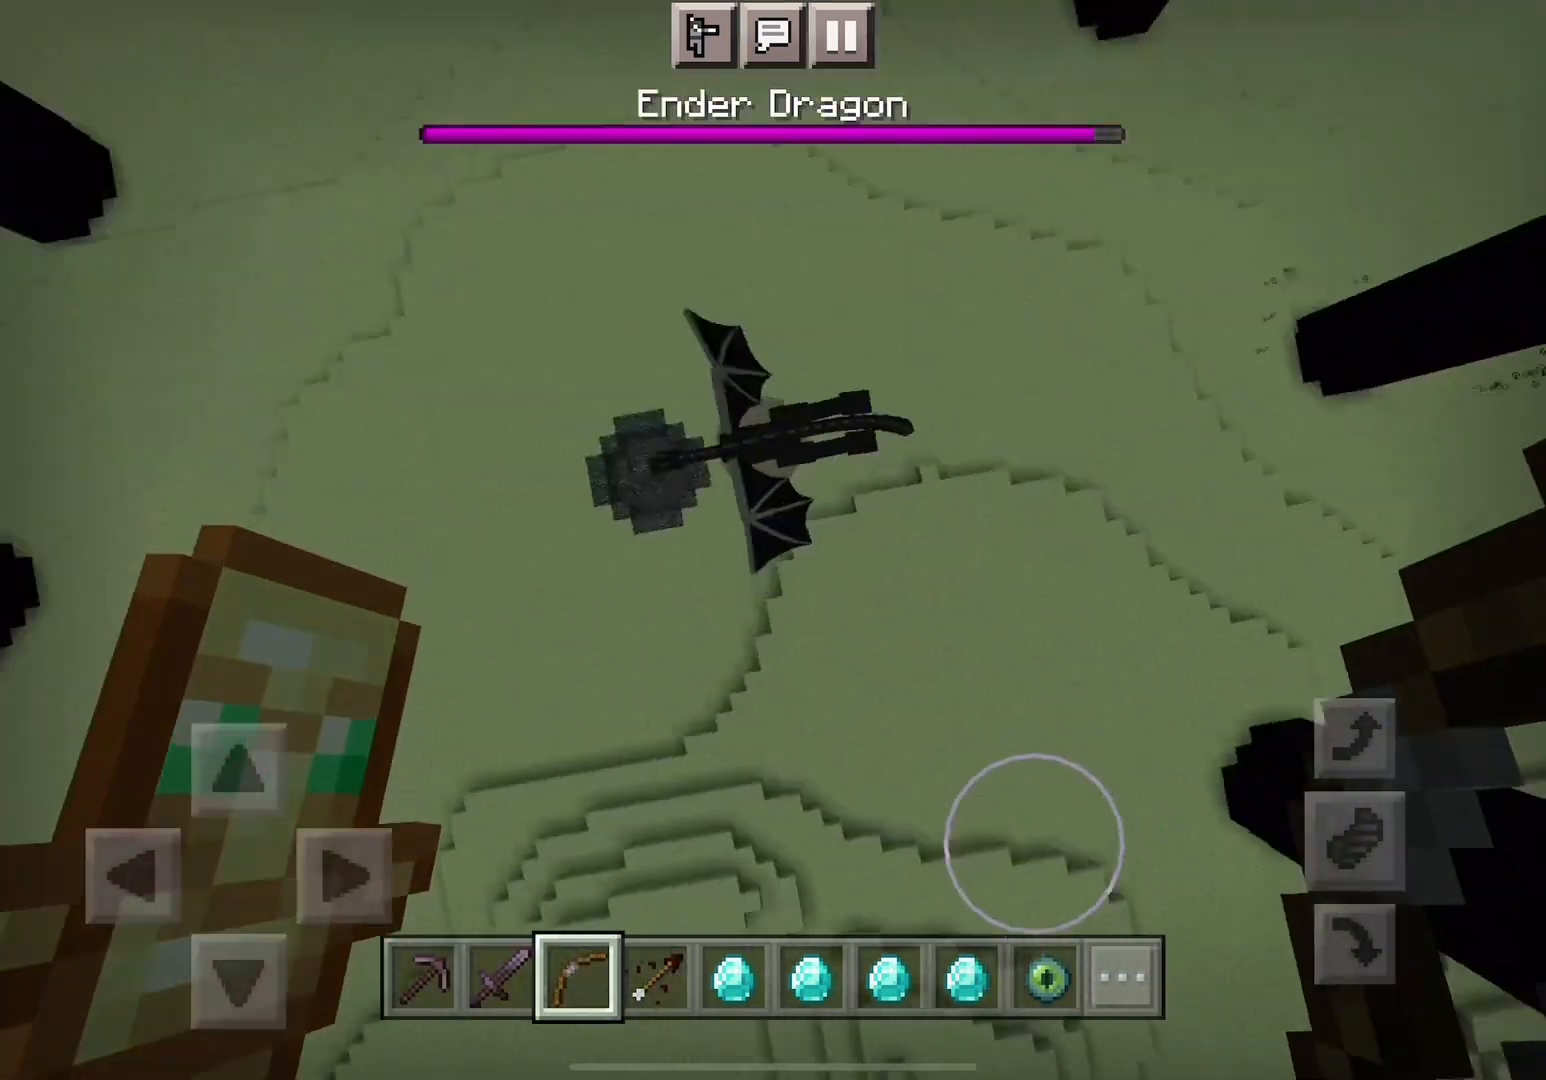
left_click(514, 984)
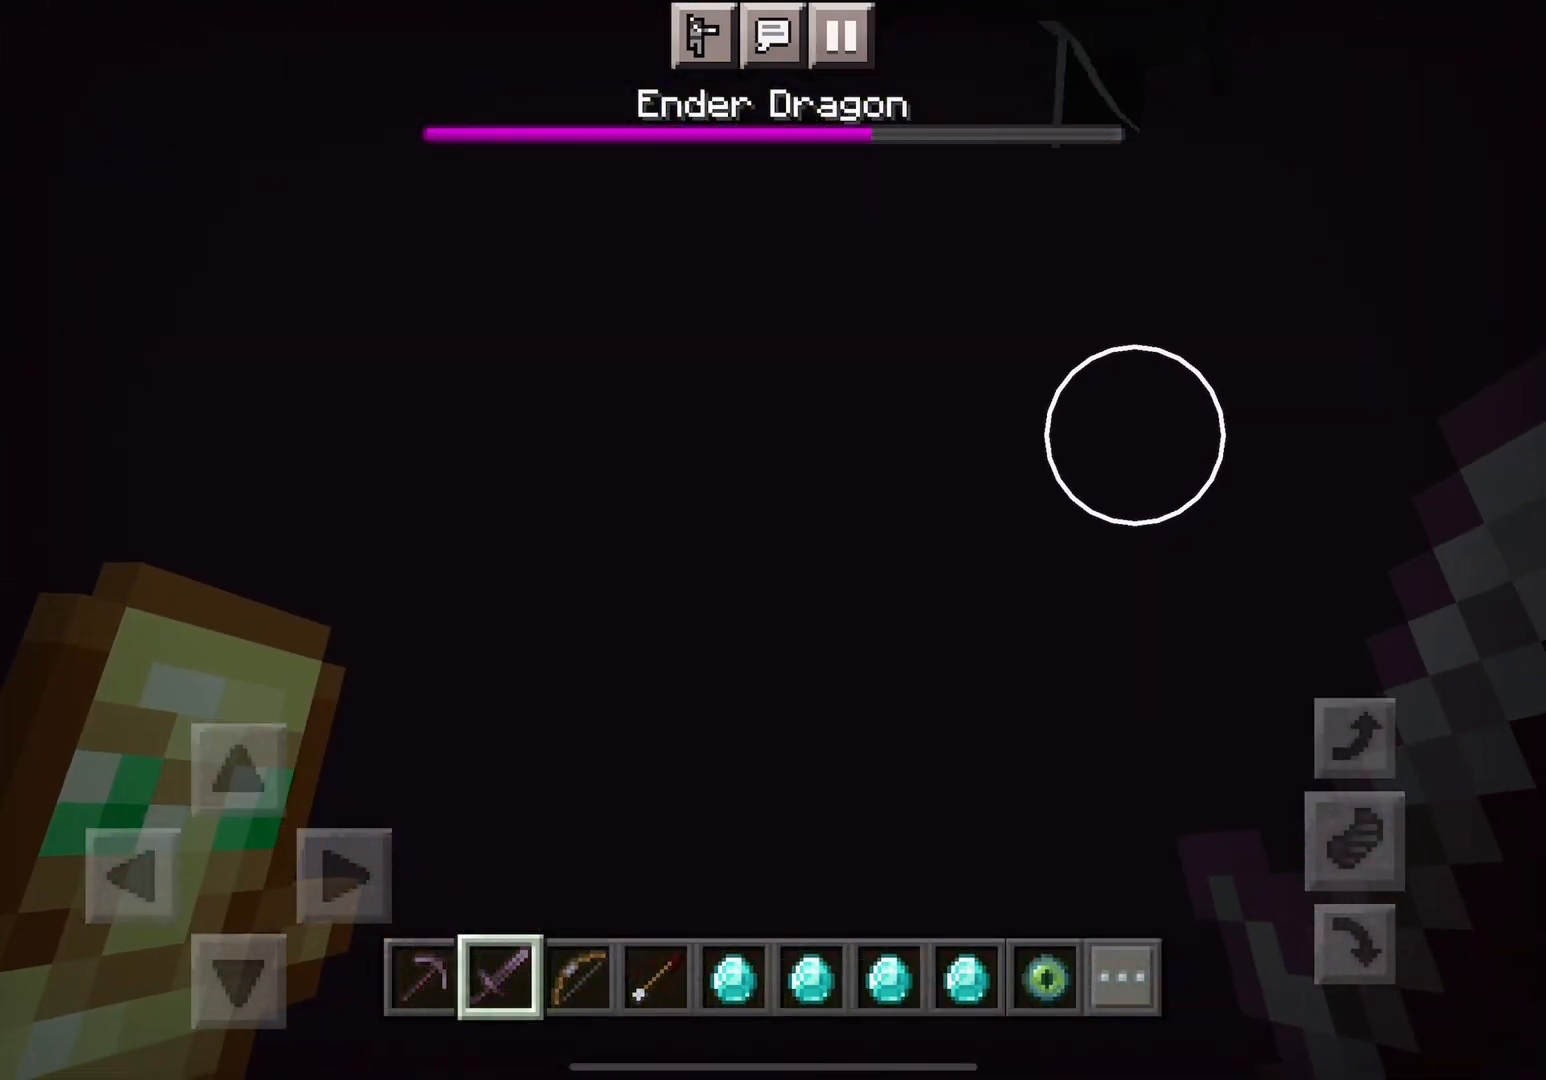
Switch the personal game mode to Survival from the world's game settings.
left_click(841, 36)
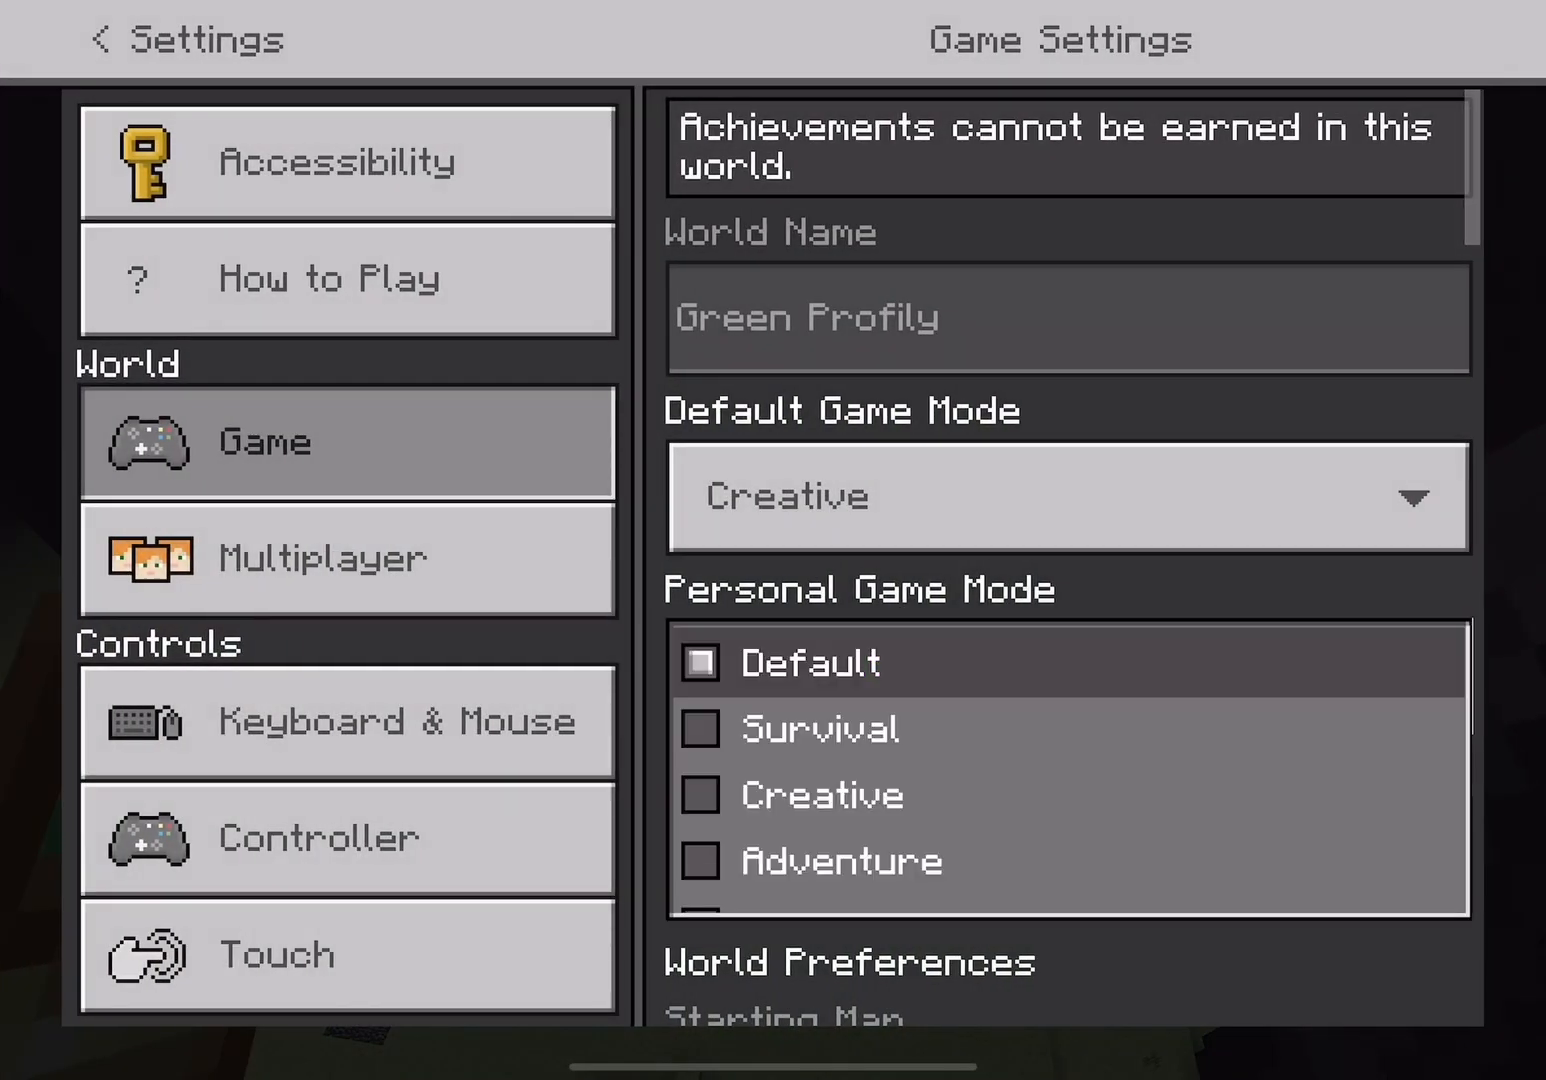
left_click(123, 38)
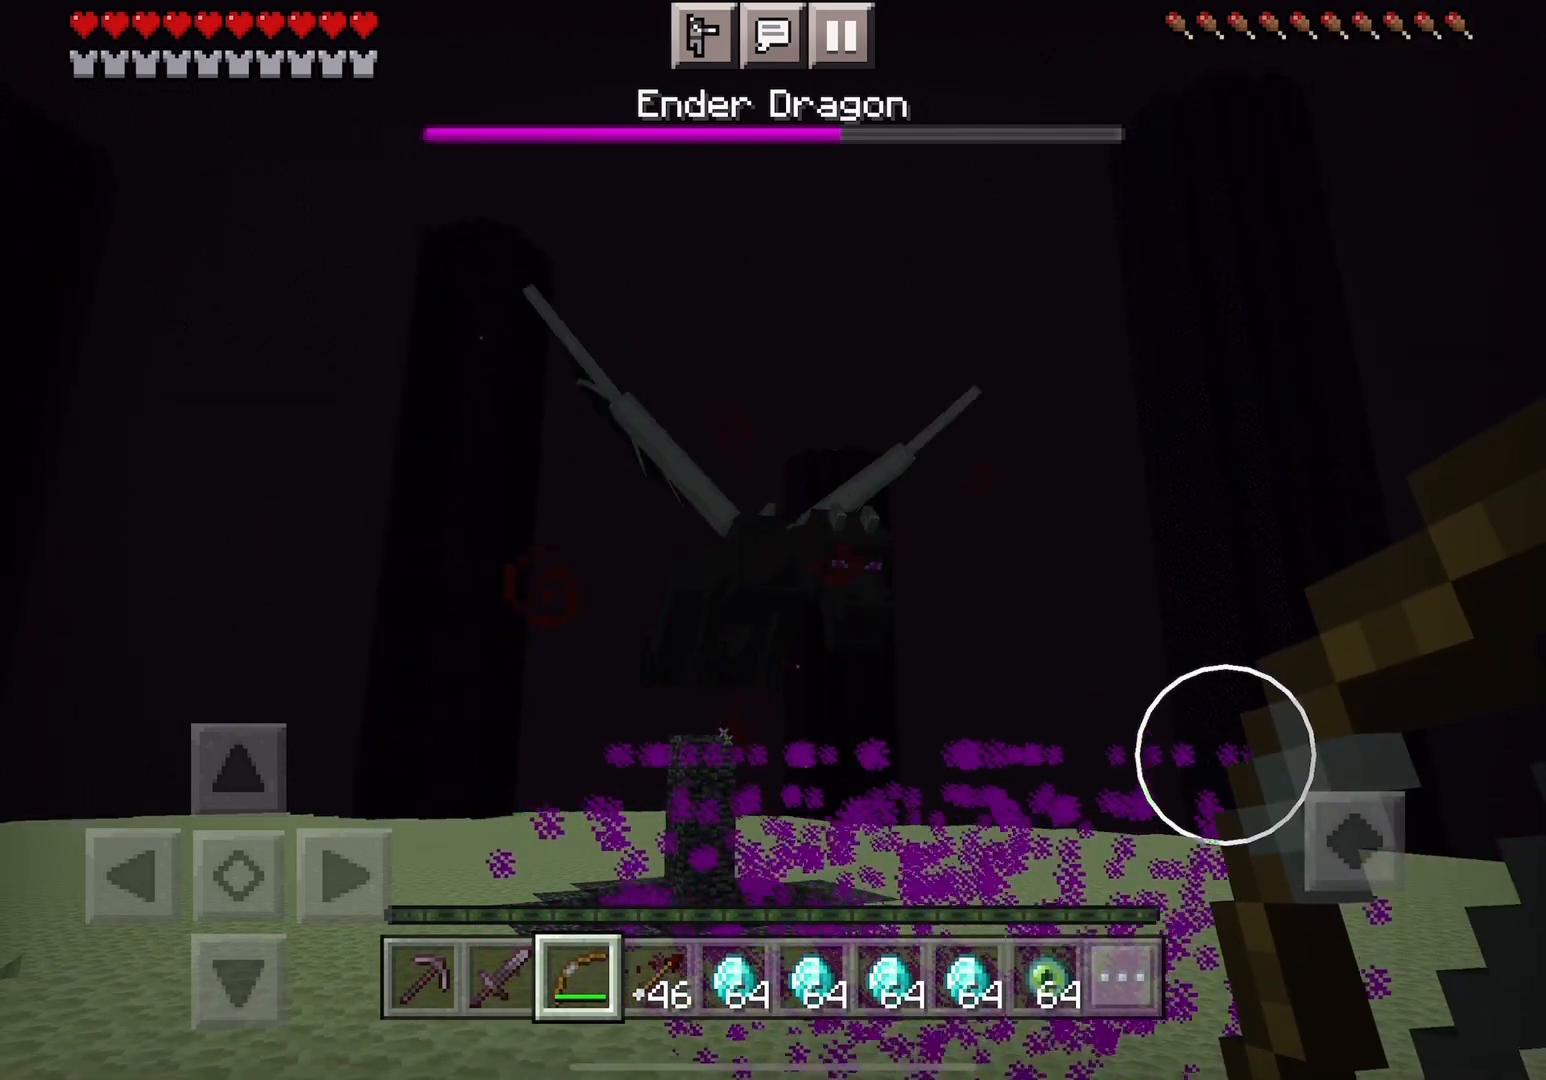
Run the chat command /kill @e[type=ender_dragon] to remove the Ender Dragon.
left_click(831, 35)
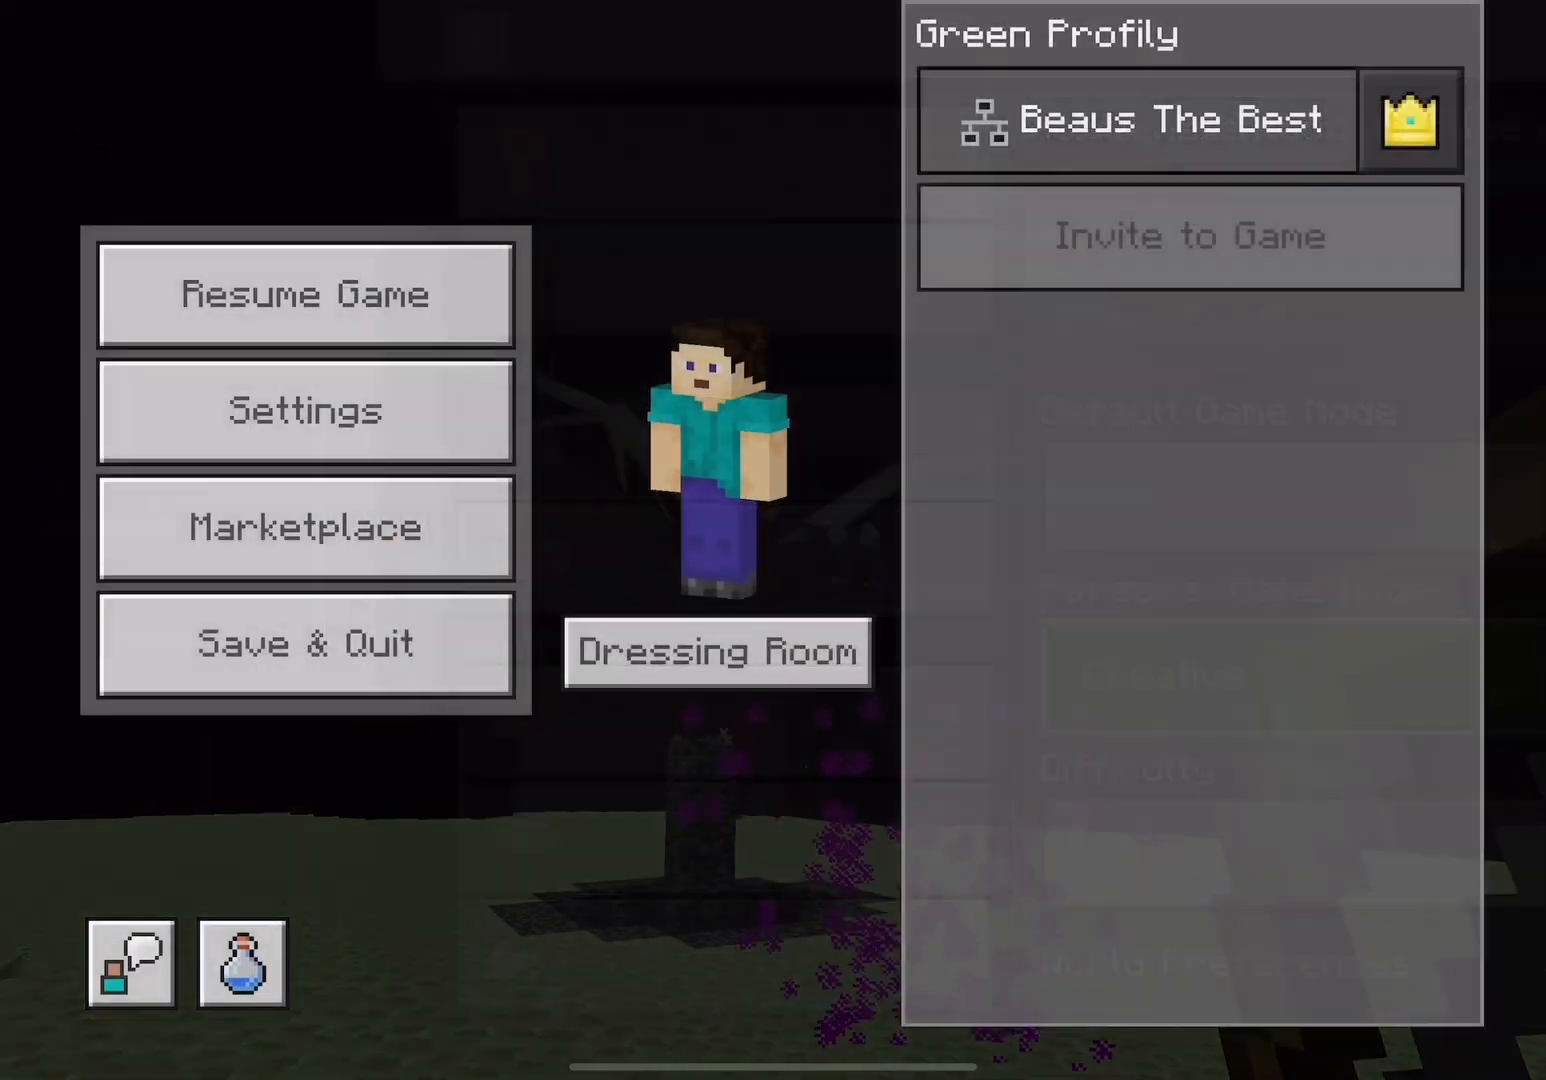
left_click(305, 294)
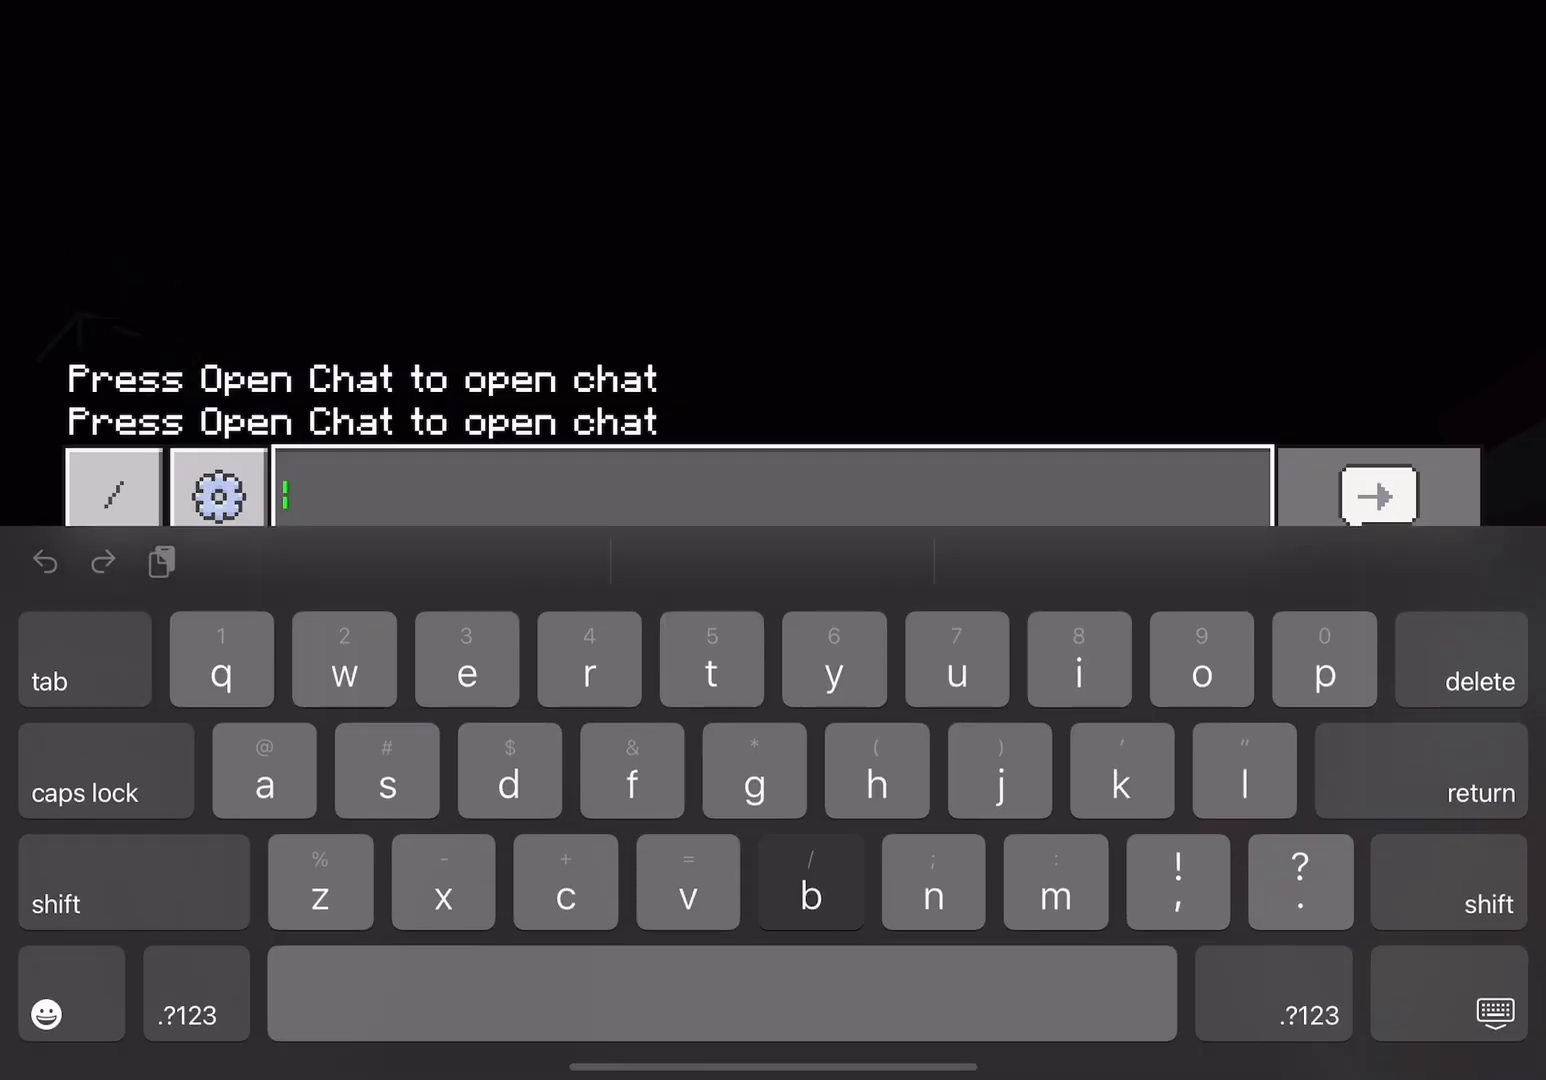
type("/kil ender_")
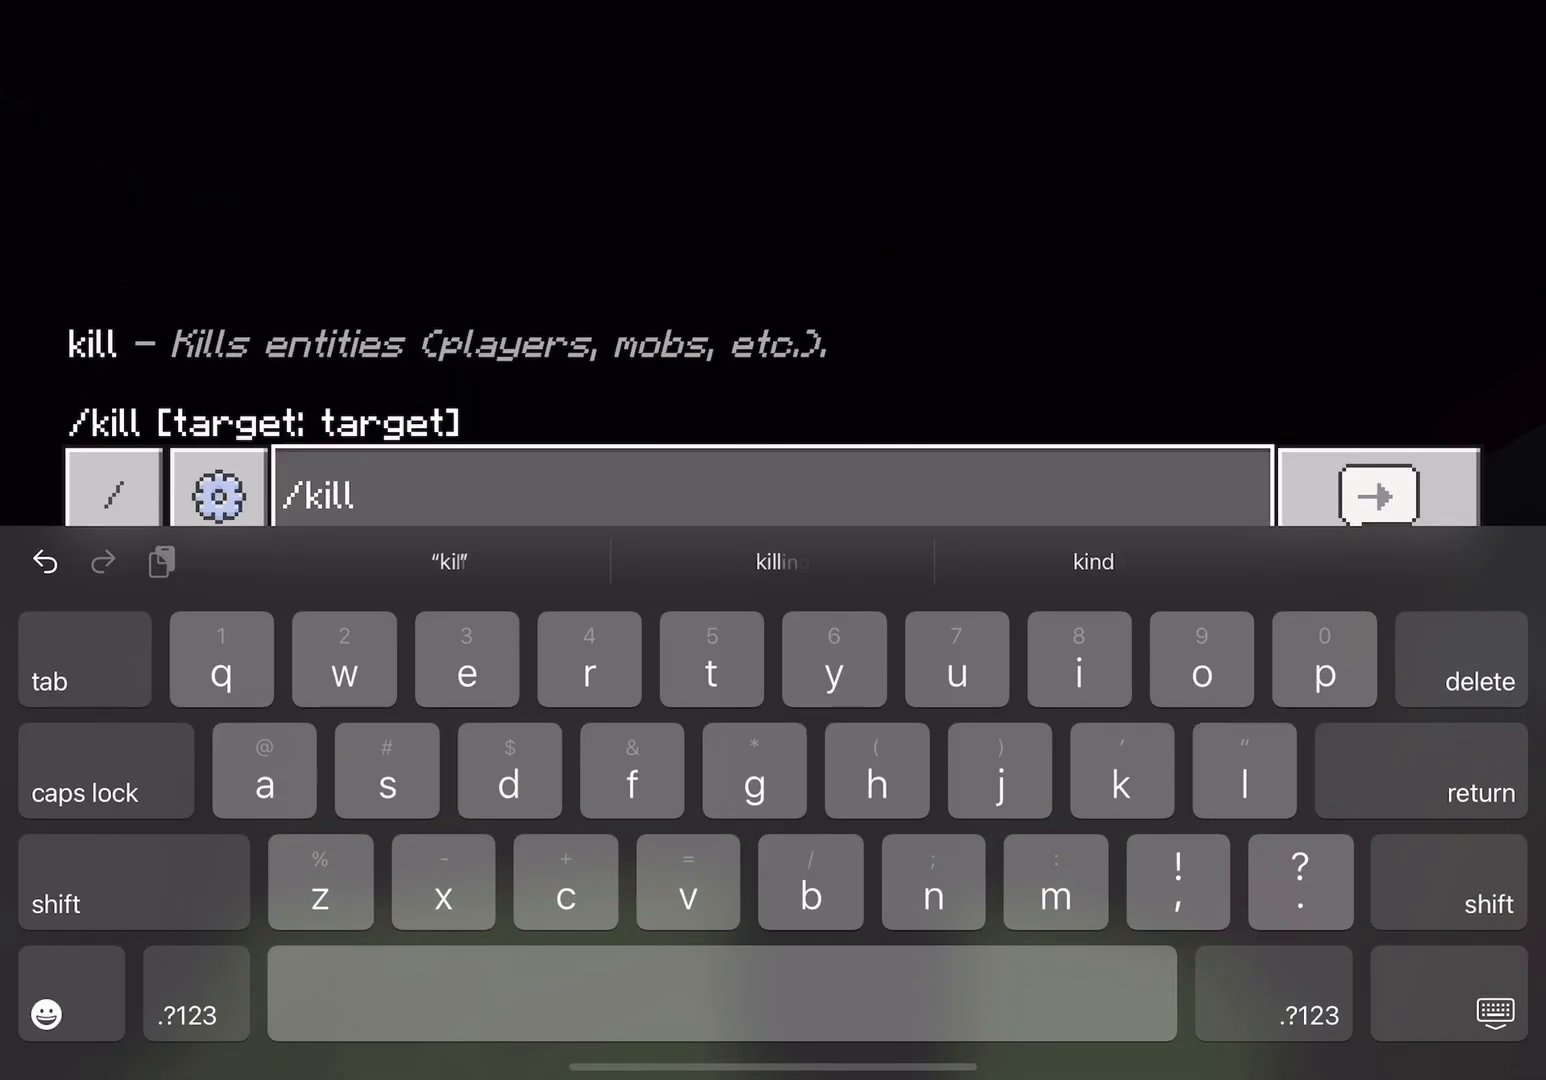
left_click(1375, 497)
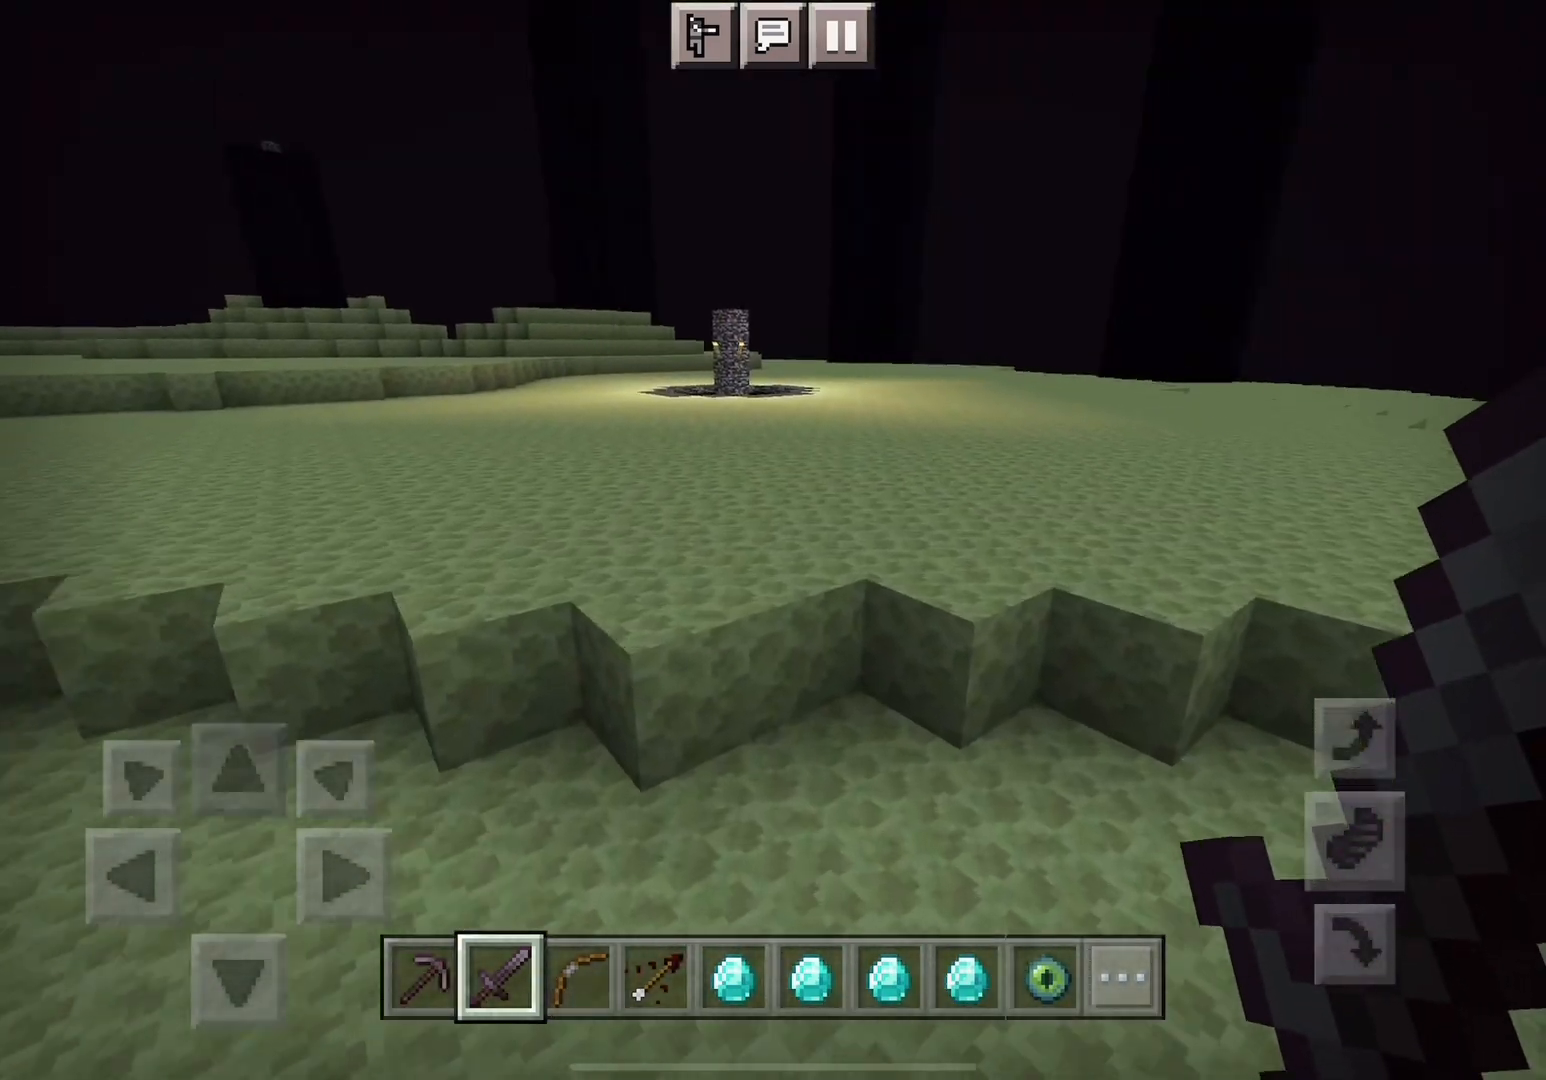
left_click(838, 40)
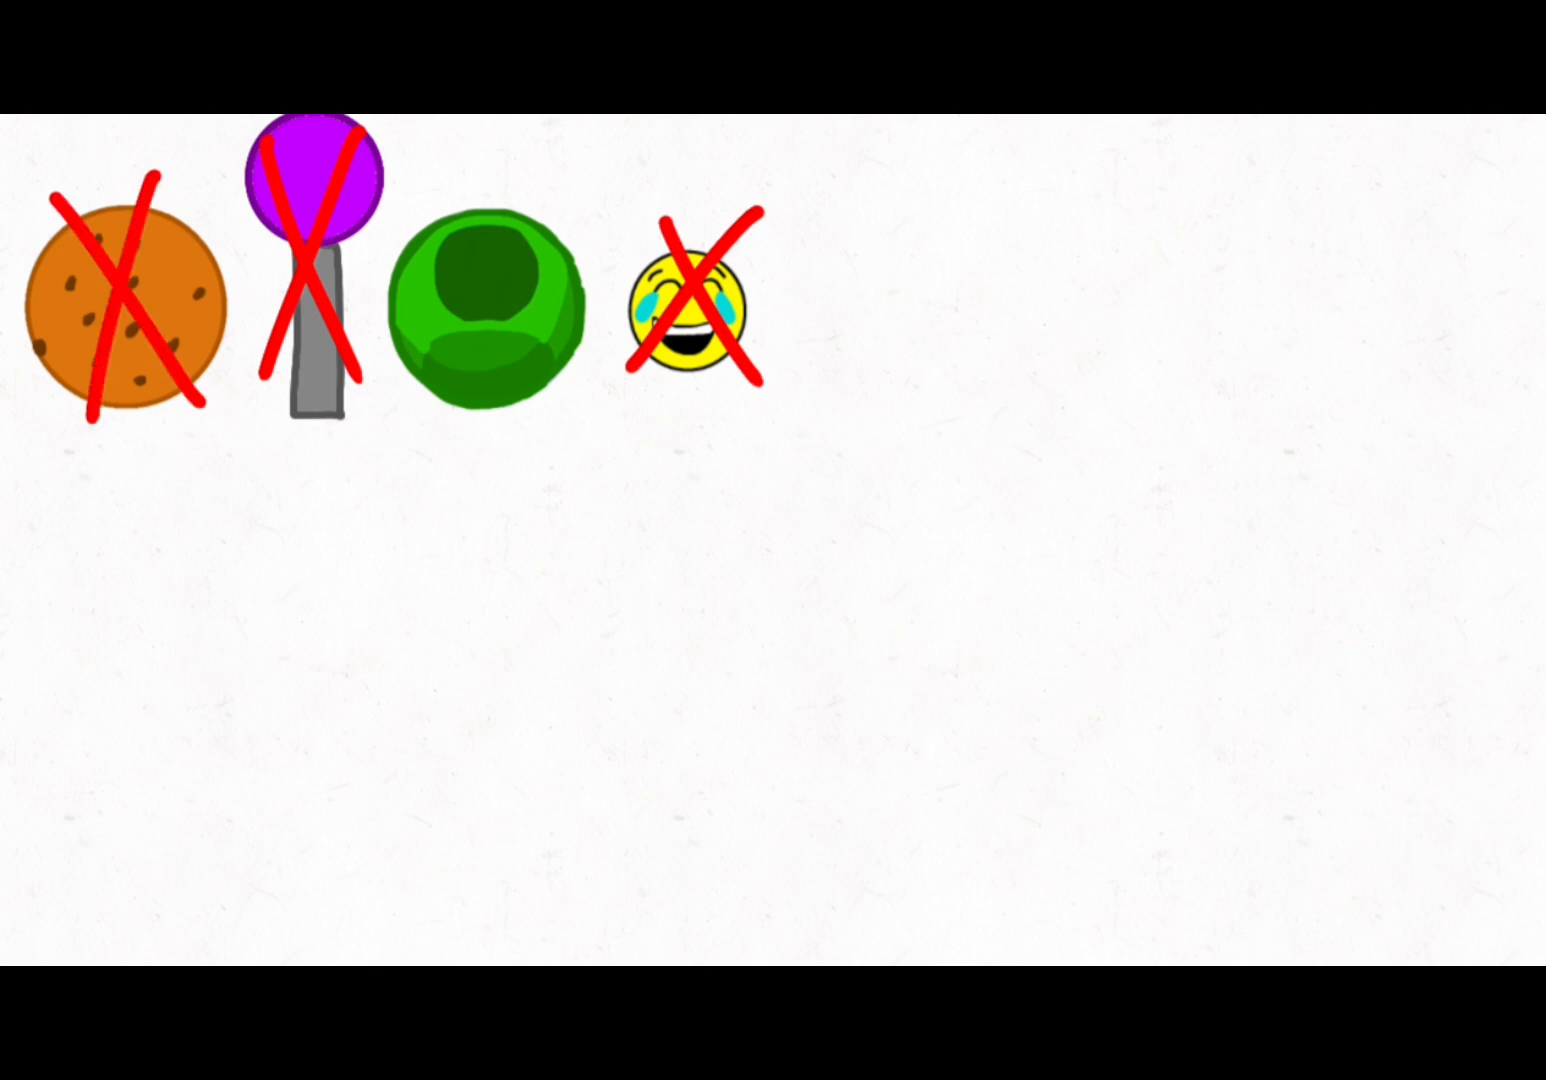
Click in the cartoon scene as the red X crosses out the green ball.
left_click(490, 320)
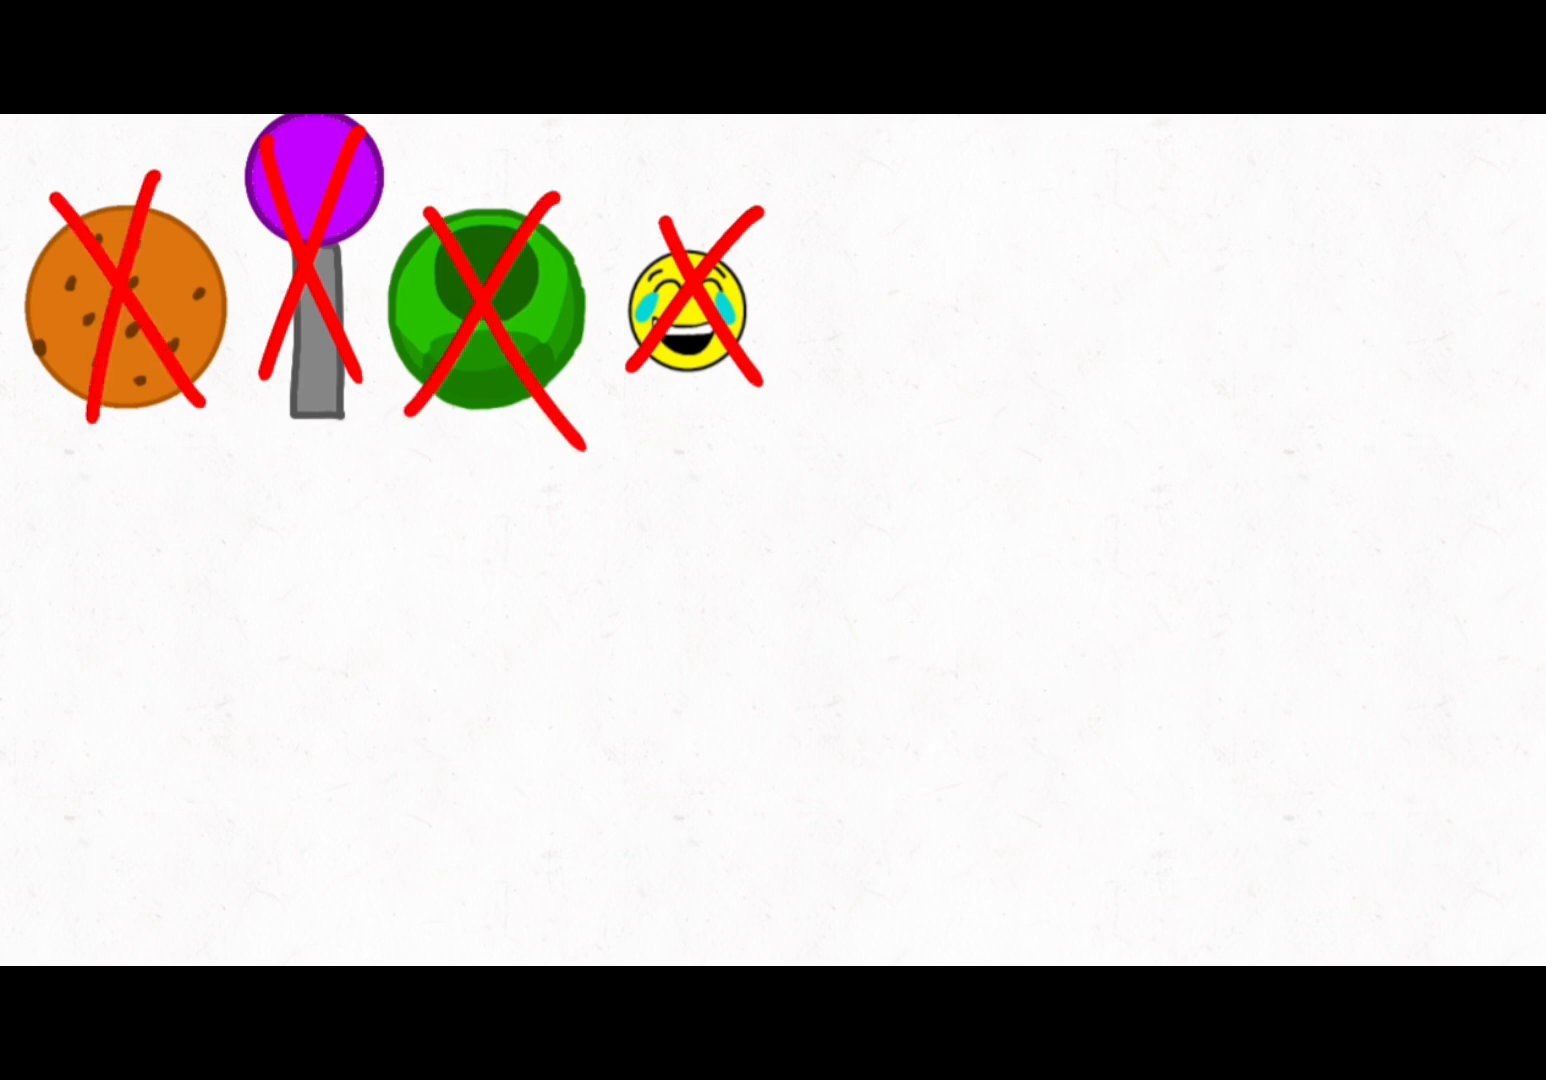